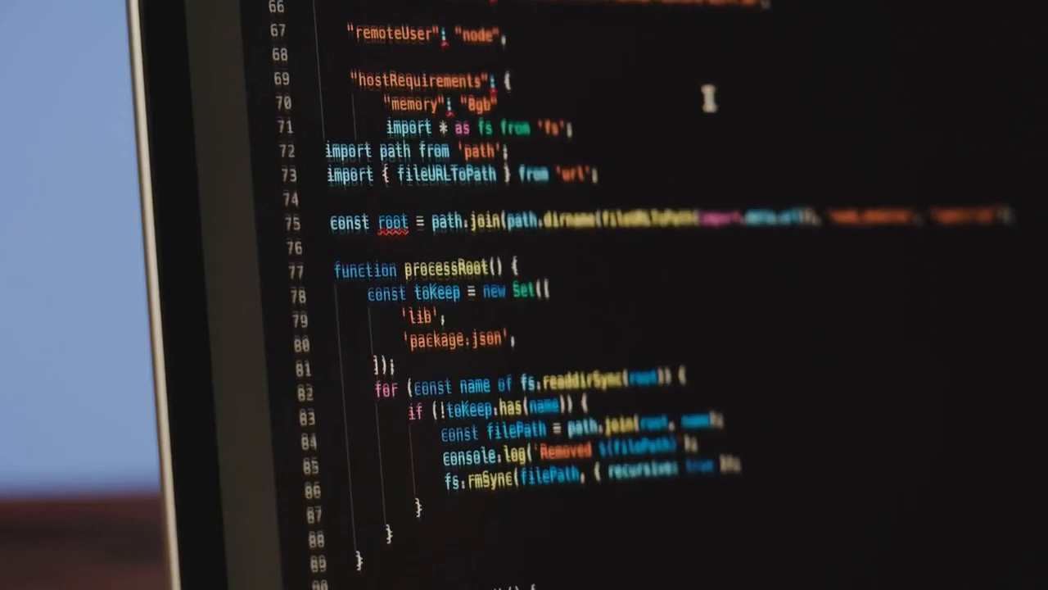
pyautogui.scroll(-3)
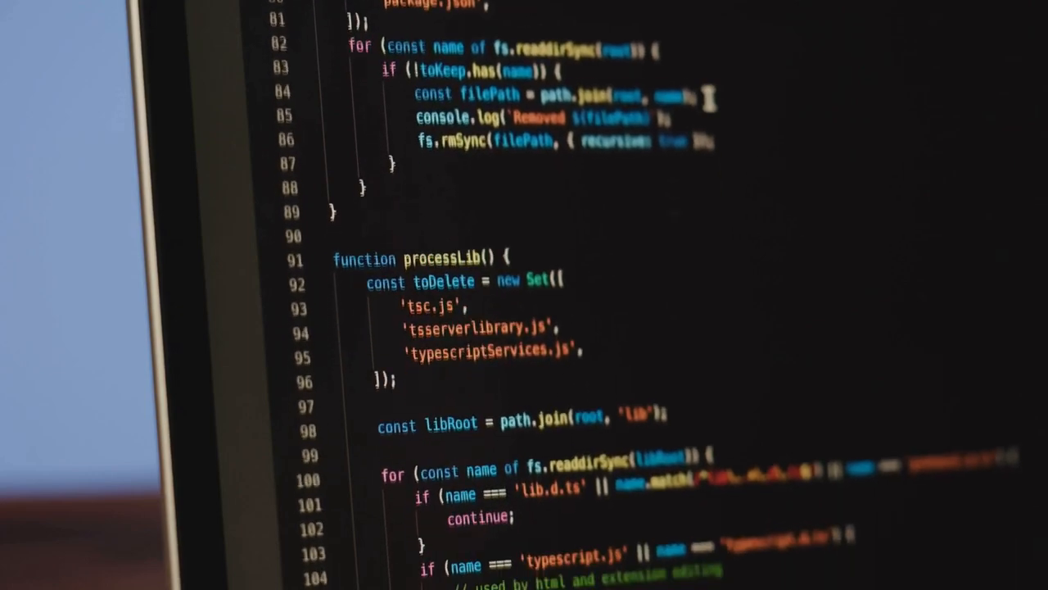
pyautogui.scroll(-3)
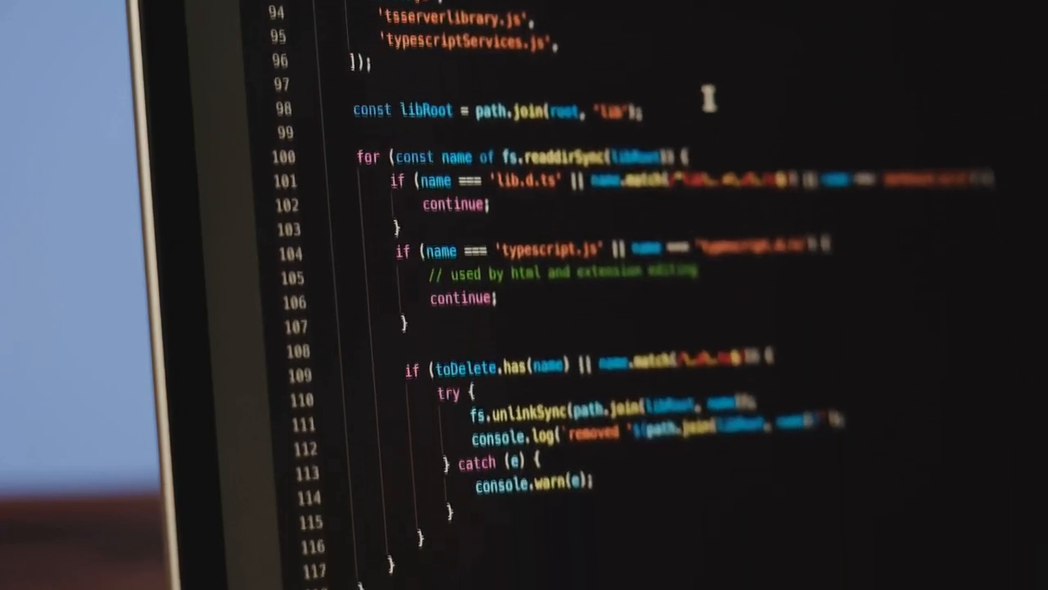